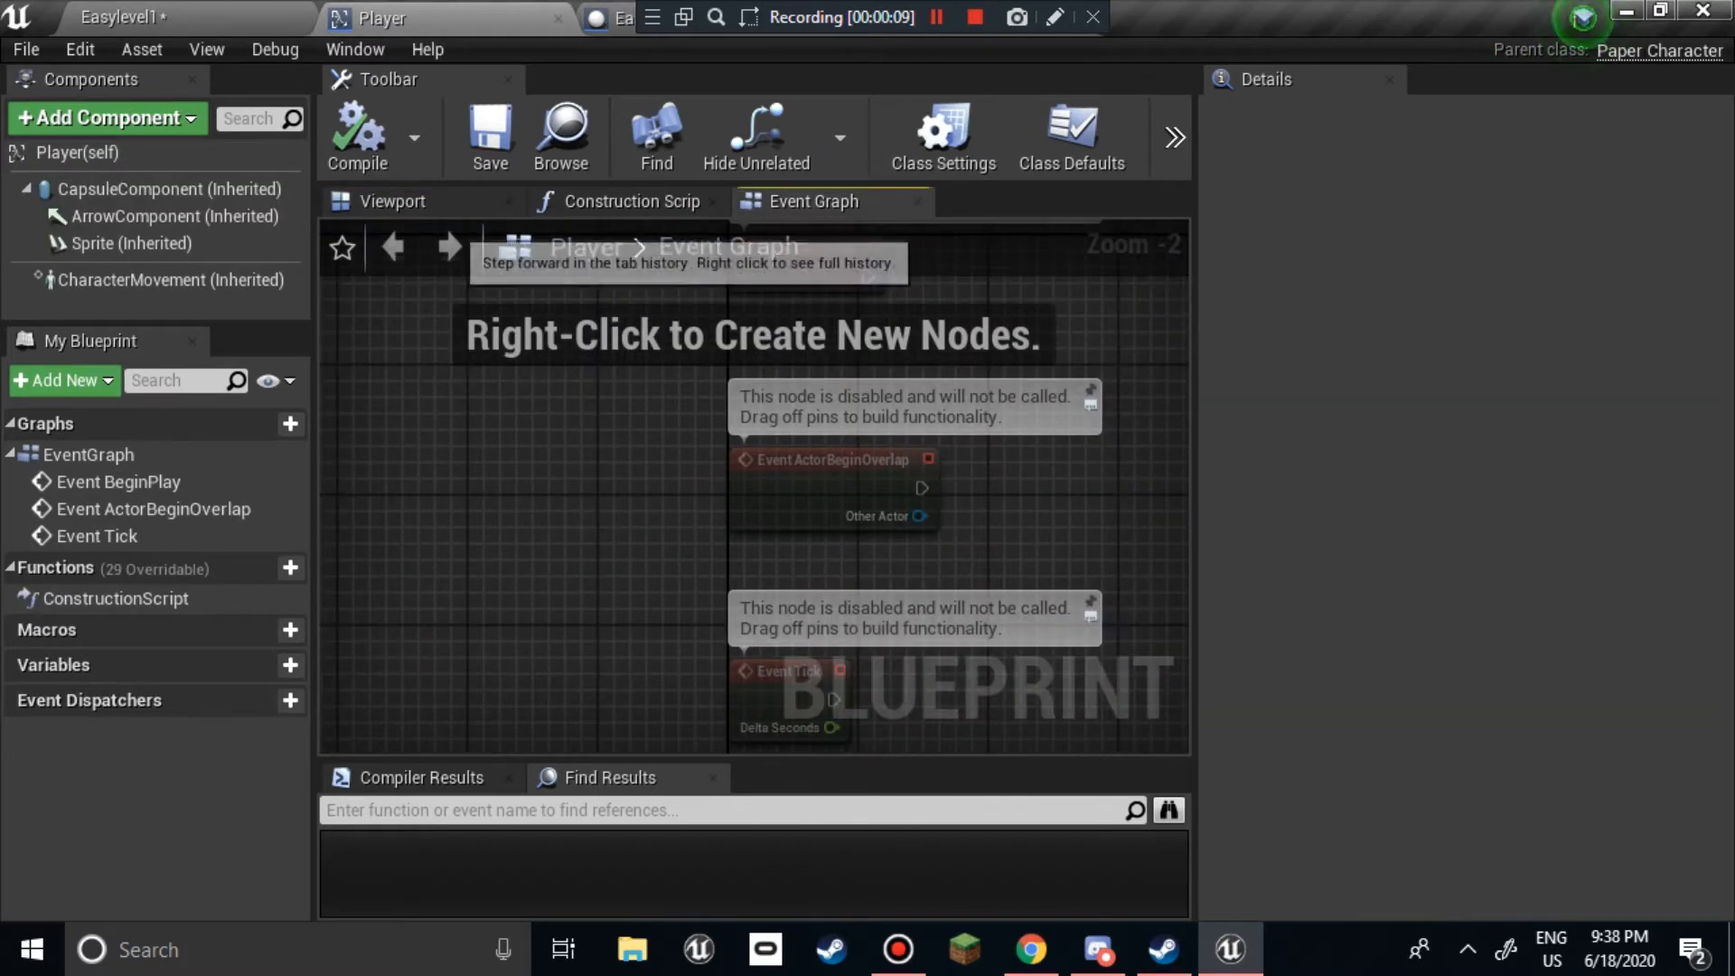
- Return to the Easylevel1 level and open Sprites > Player > Walk, selecting the YellowWalk flipbook
click(615, 18)
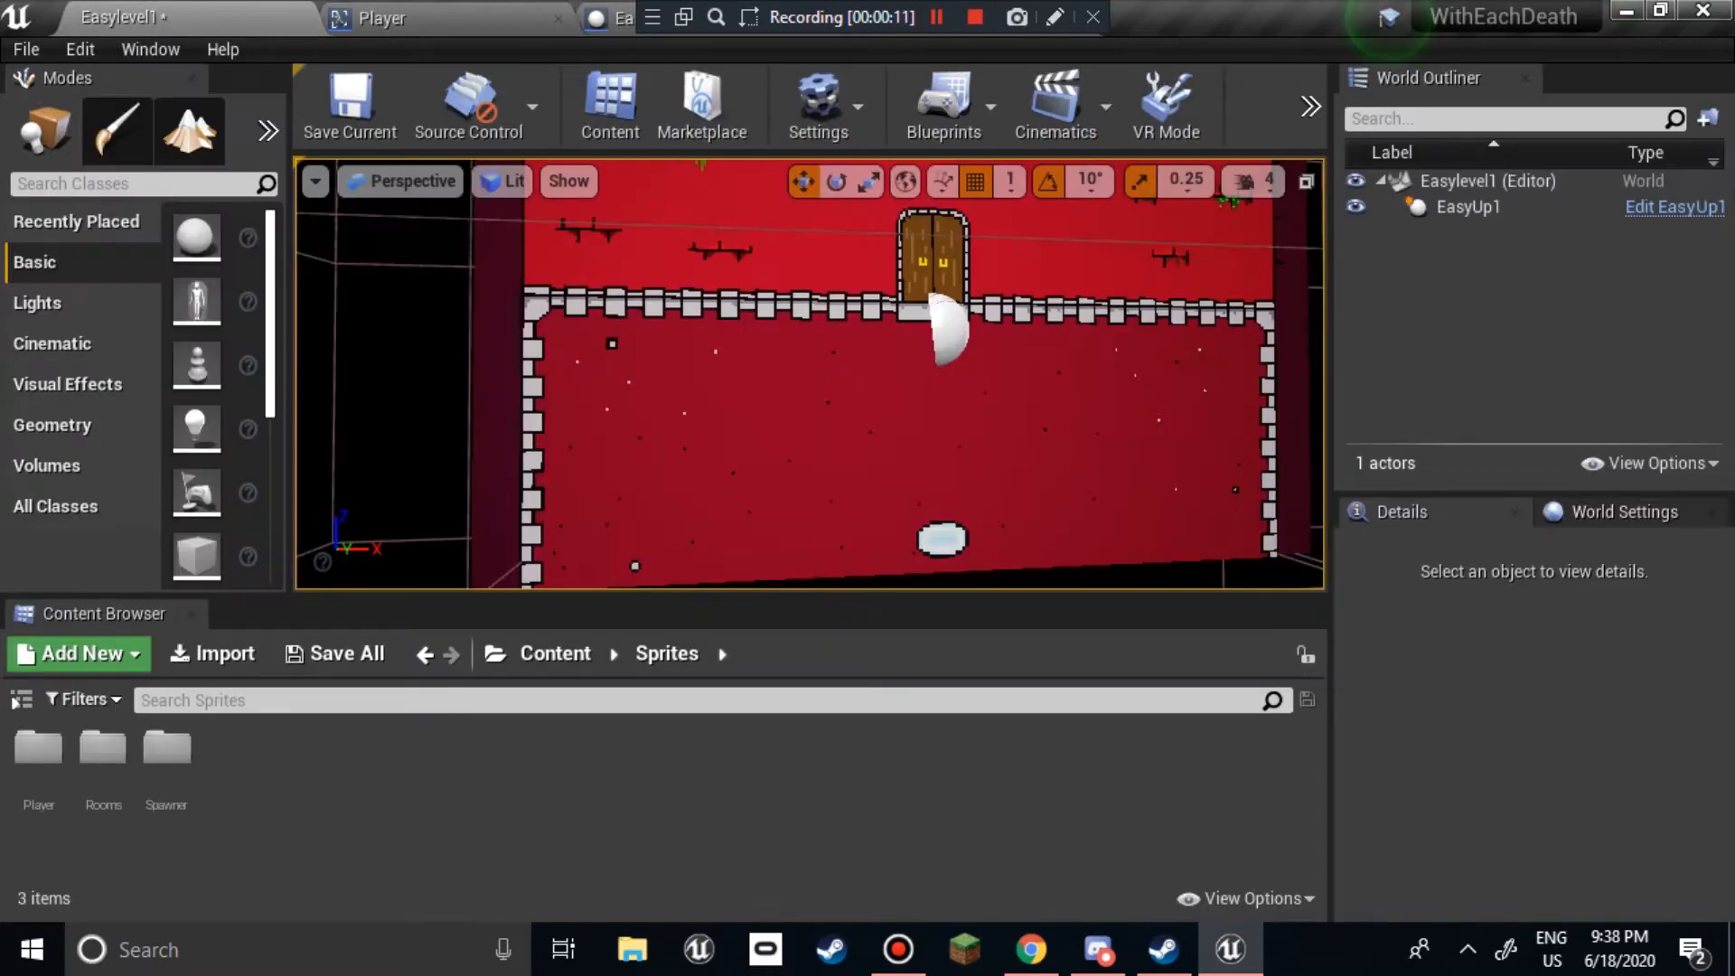
double_click(164, 745)
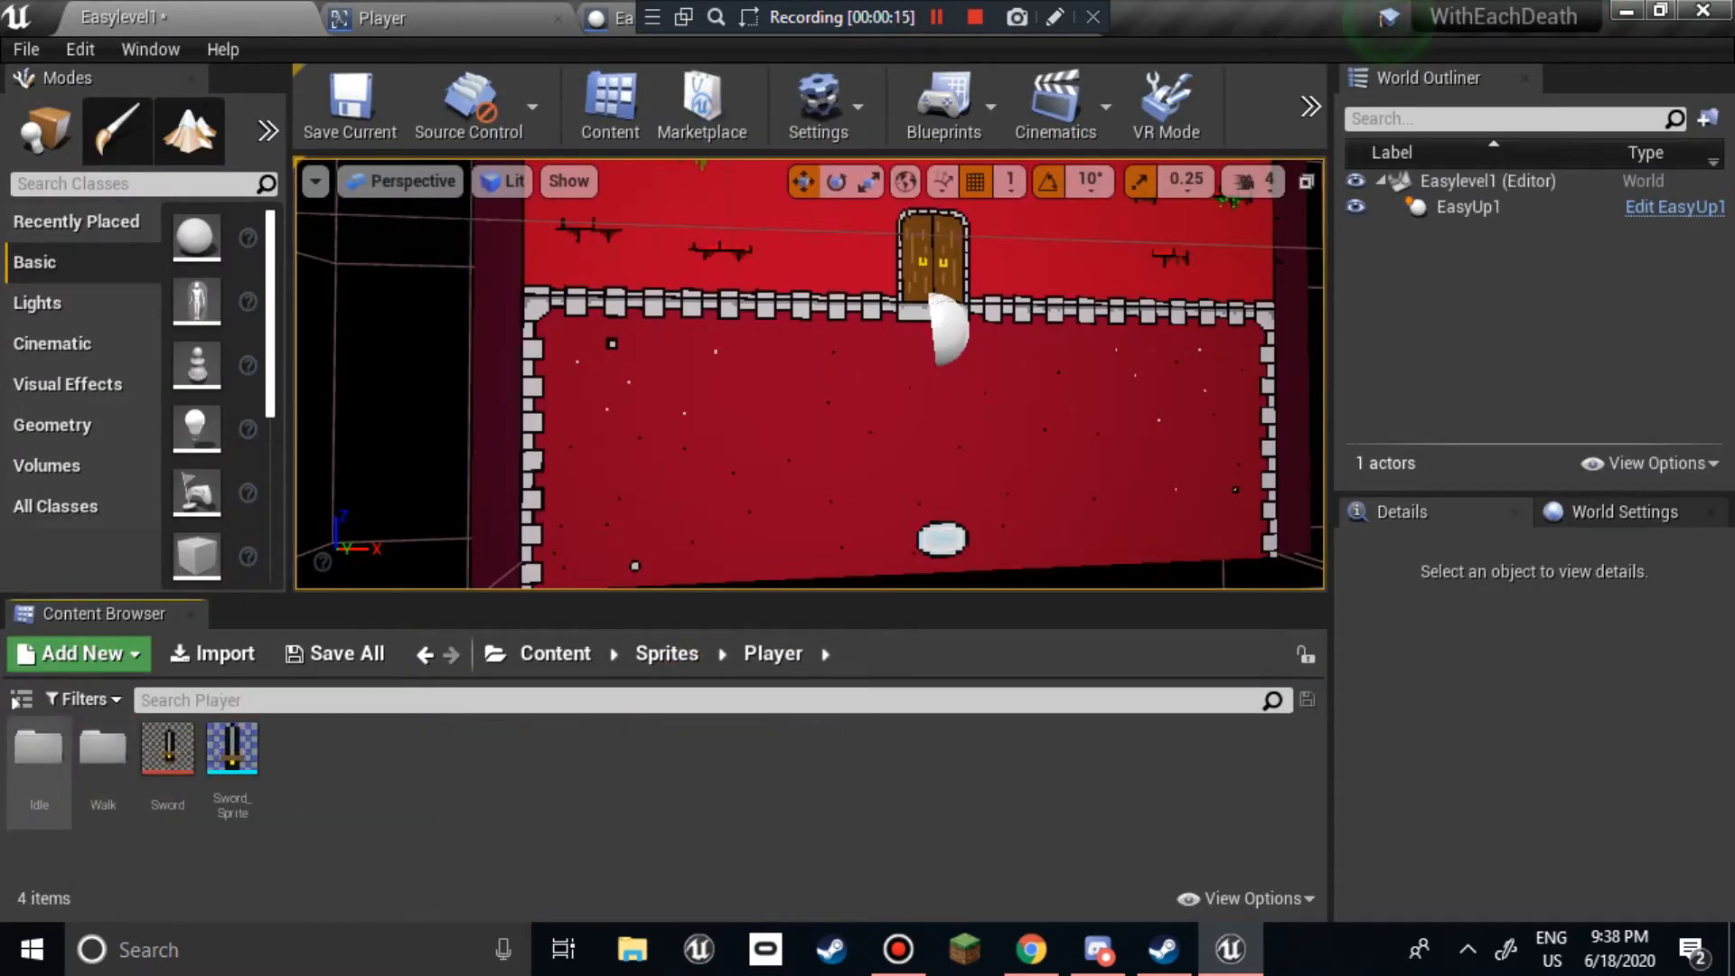
double_click(102, 749)
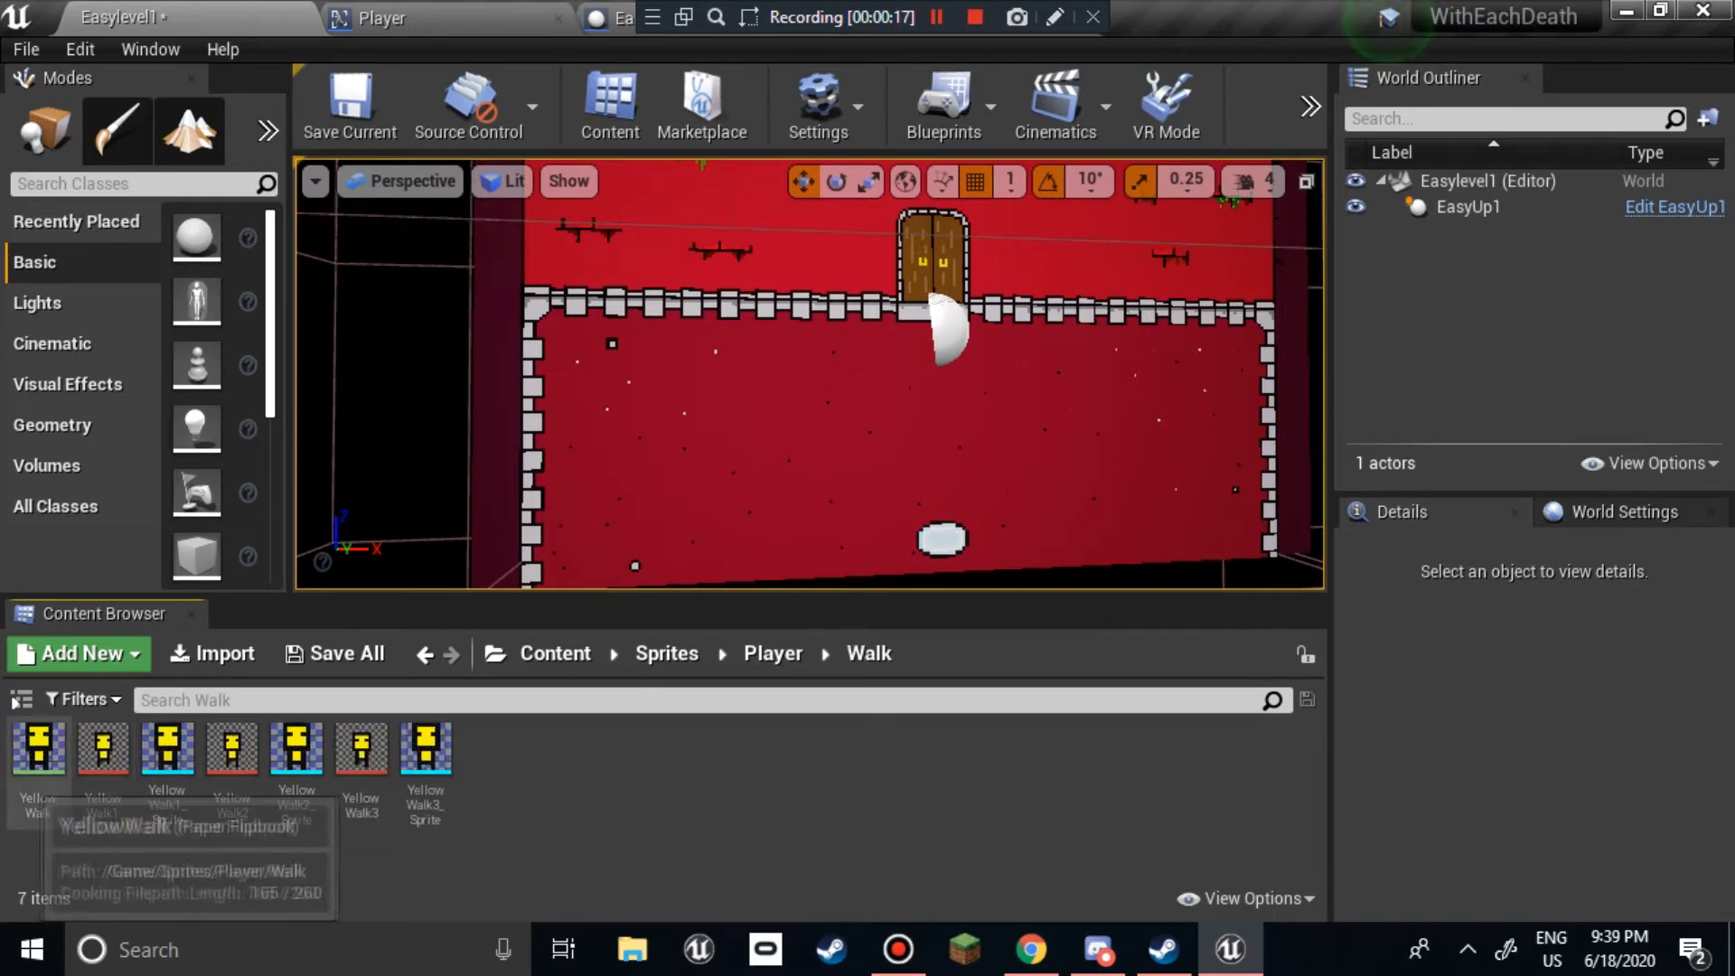
double_click(36, 747)
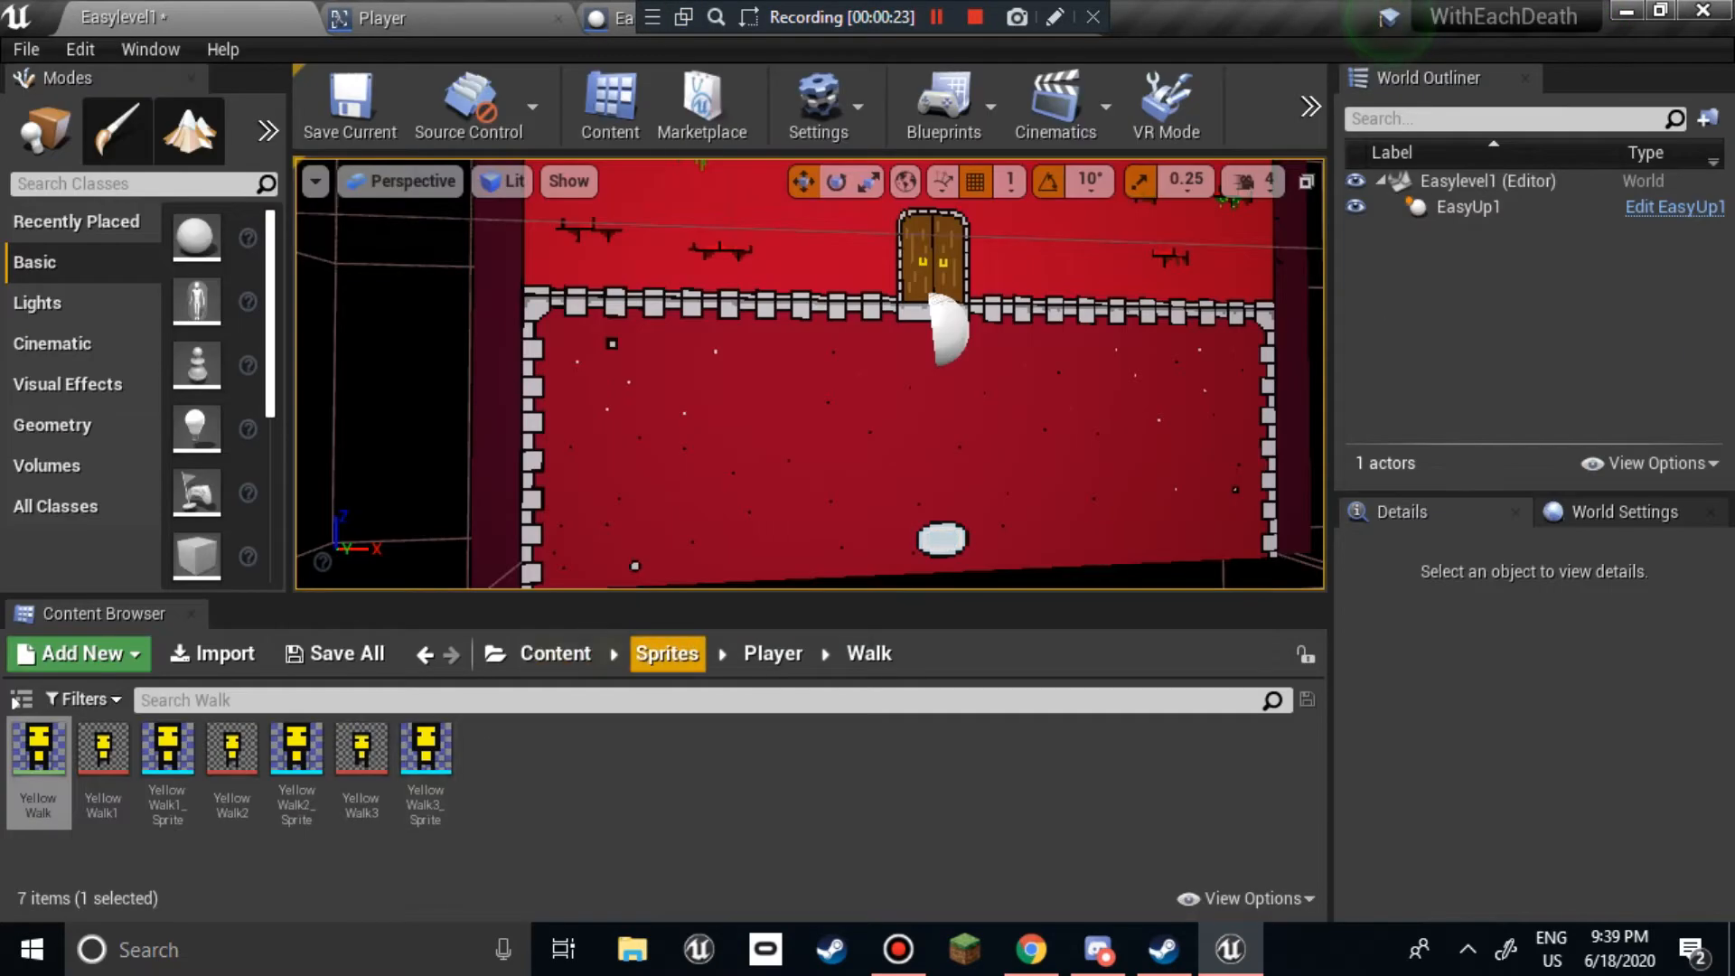
- Inspect the EasyUp1 room blueprint, then switch to the Player blueprint's viewport with its yellow sprite
click(666, 652)
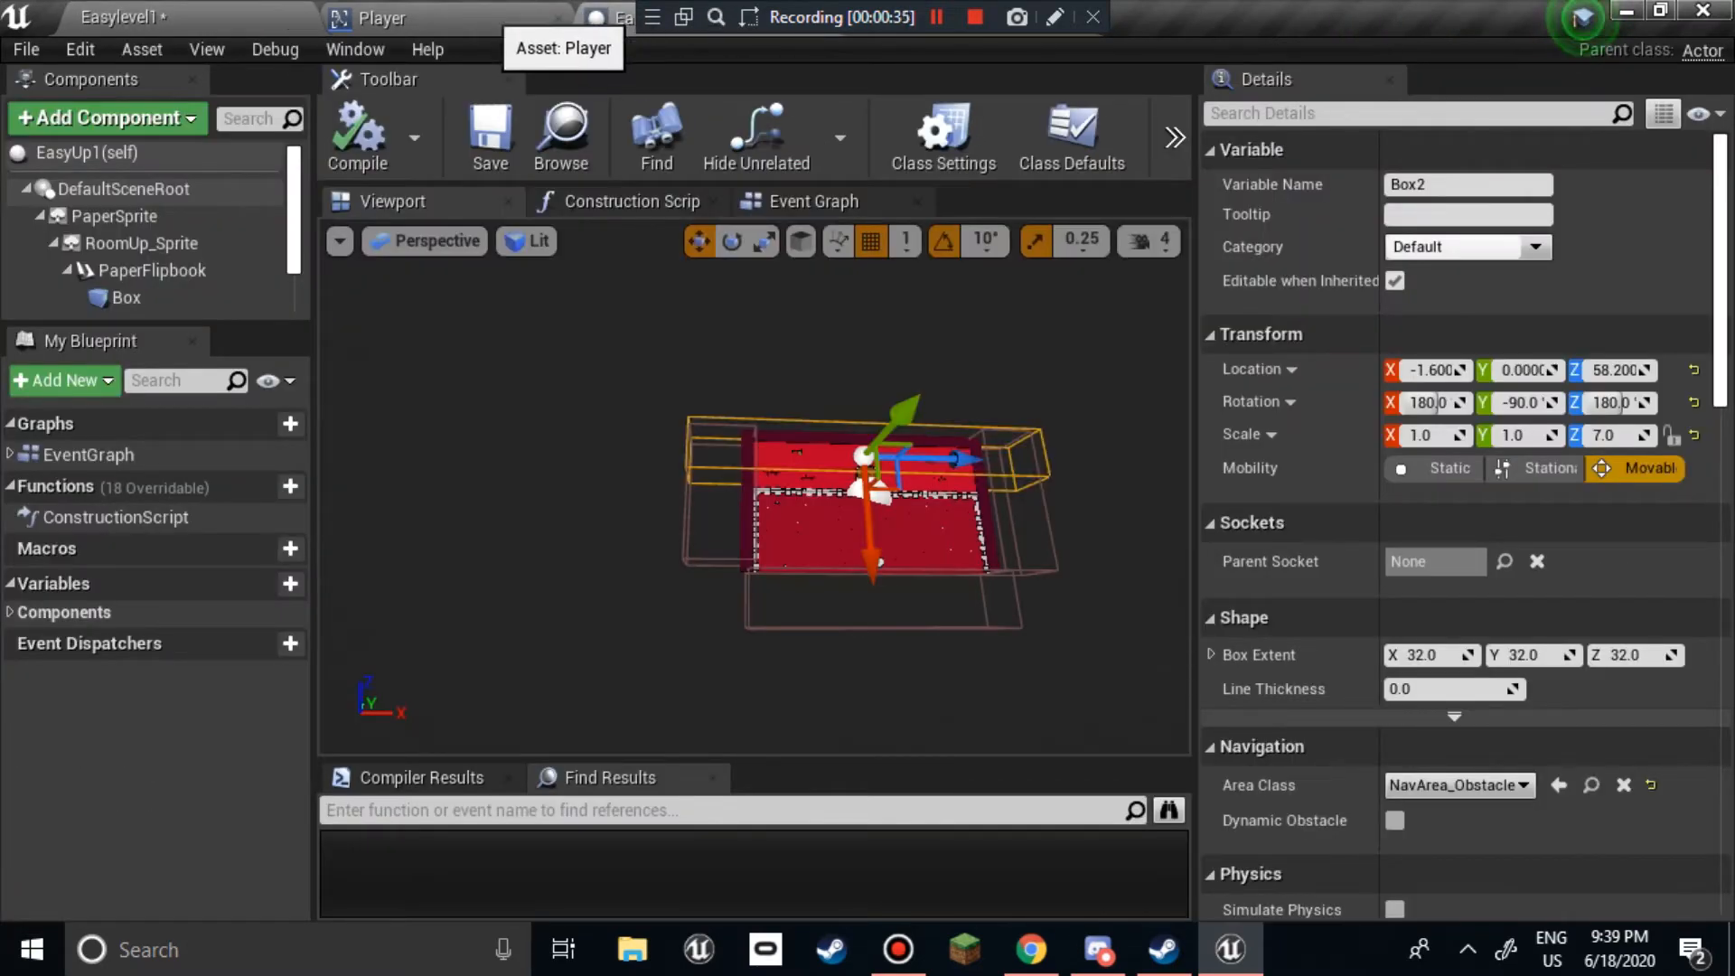
click(381, 18)
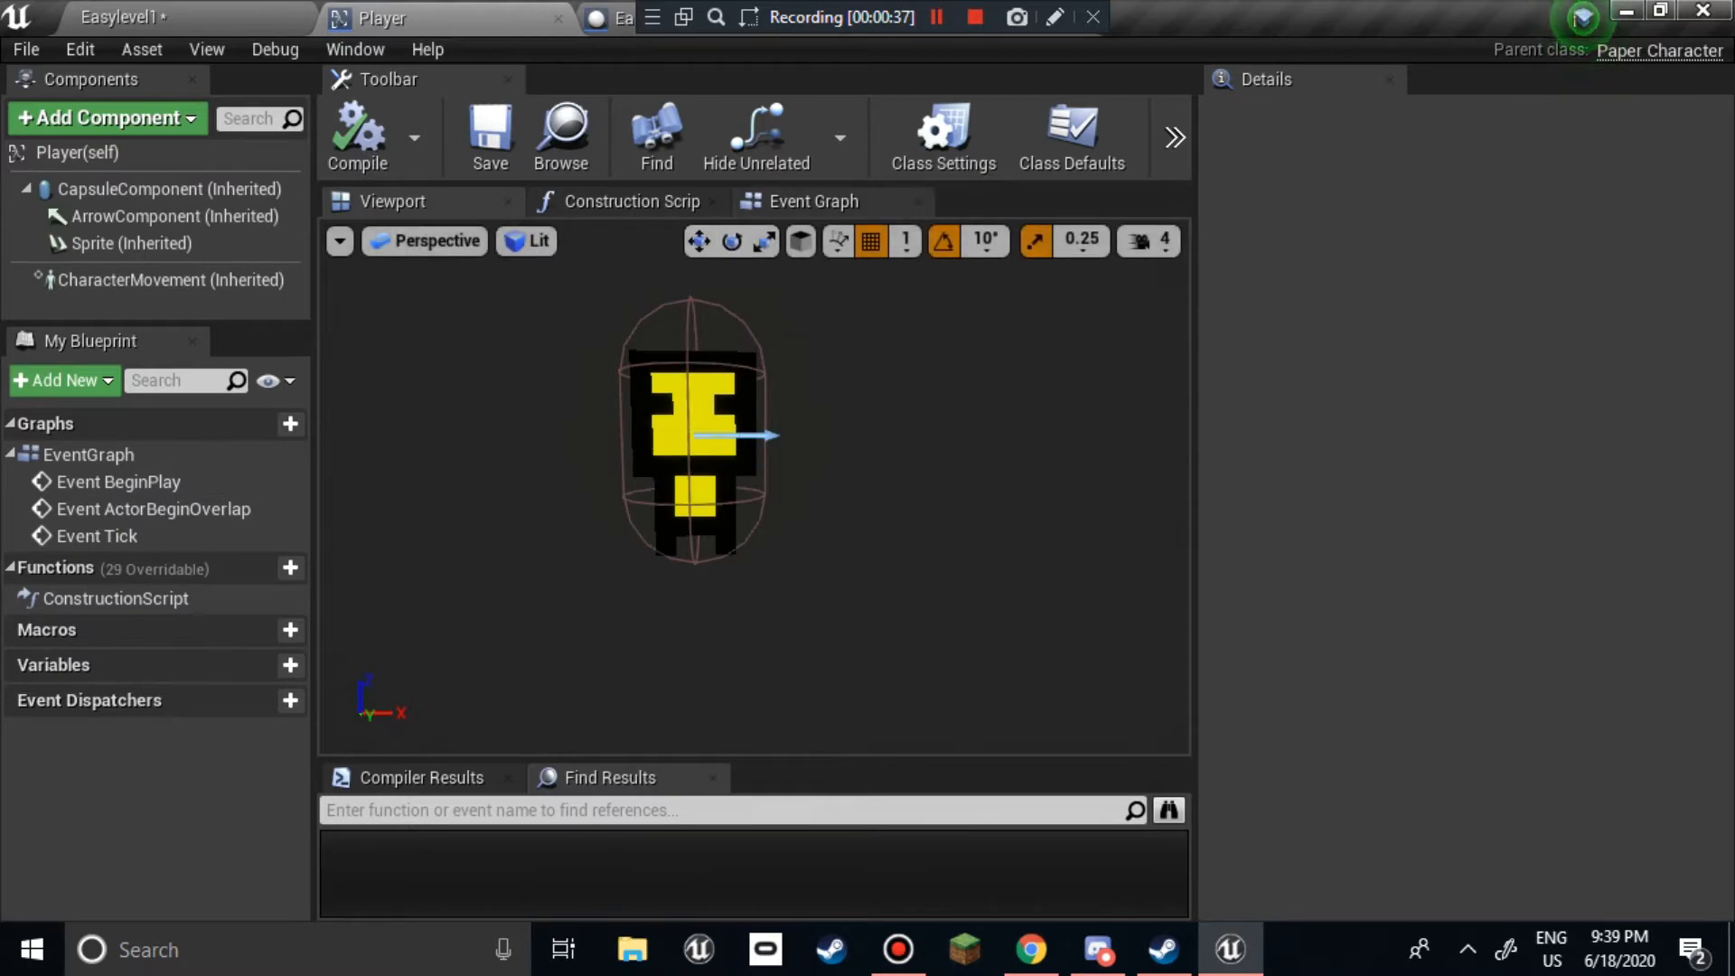
- Add an InputAxis Up - Down event in the Player Event Graph and search for left/right actions
click(814, 201)
text(left ri)
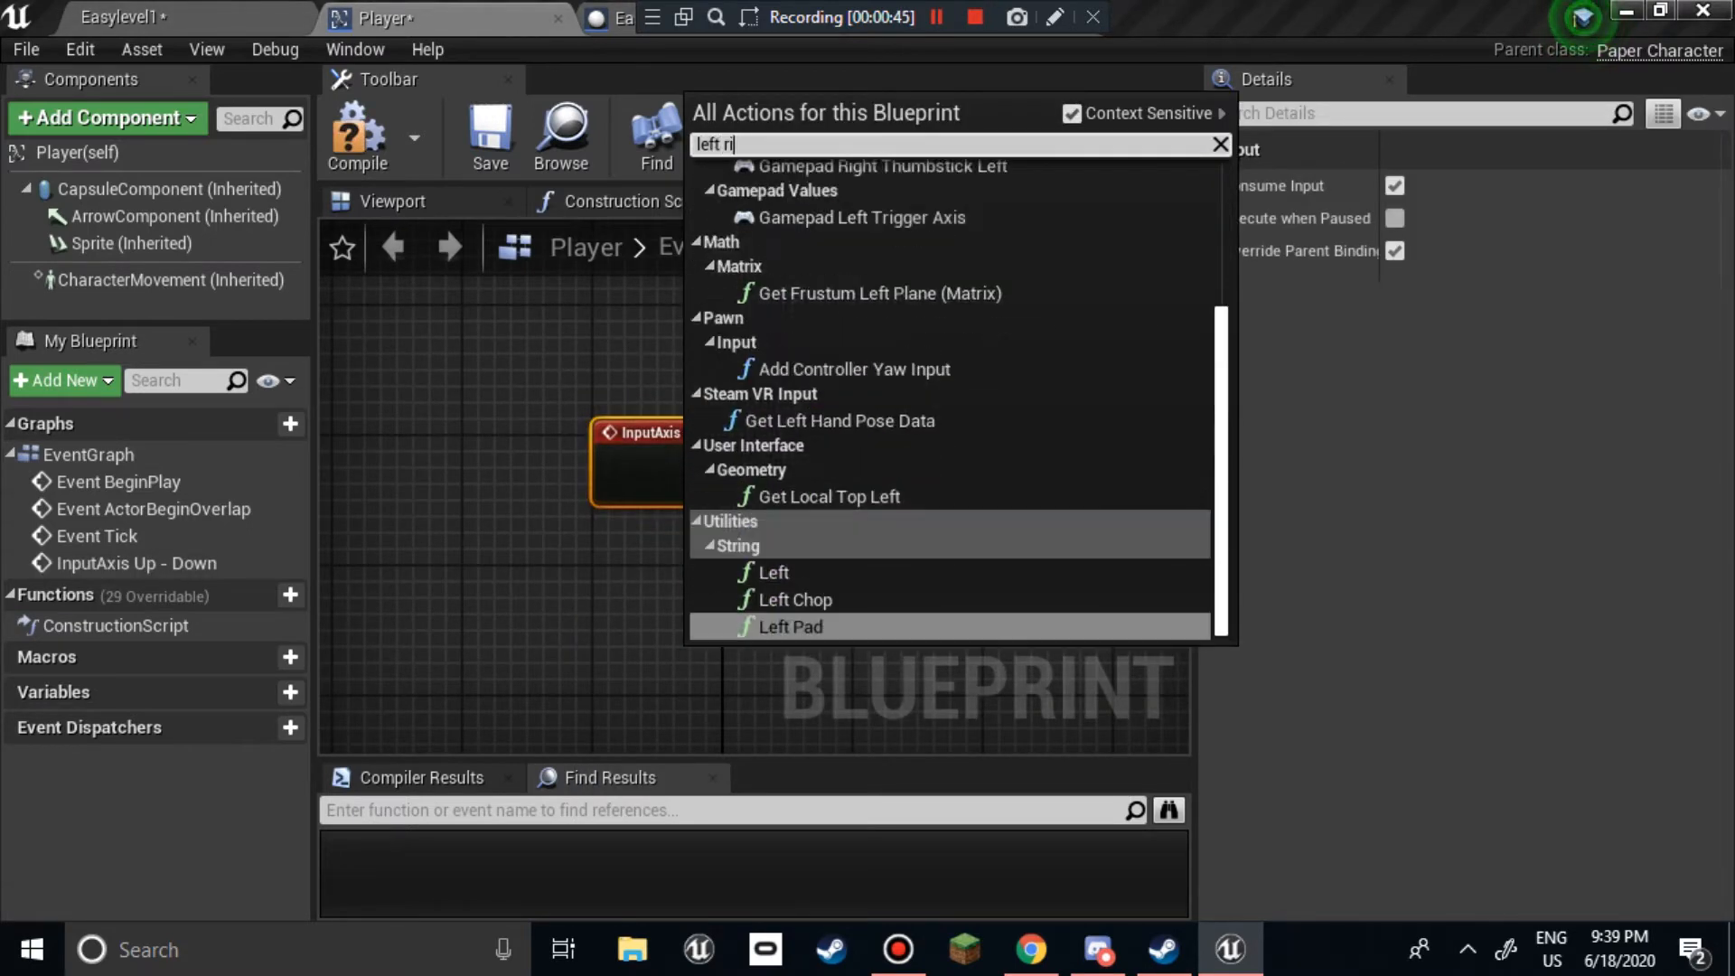
click(794, 627)
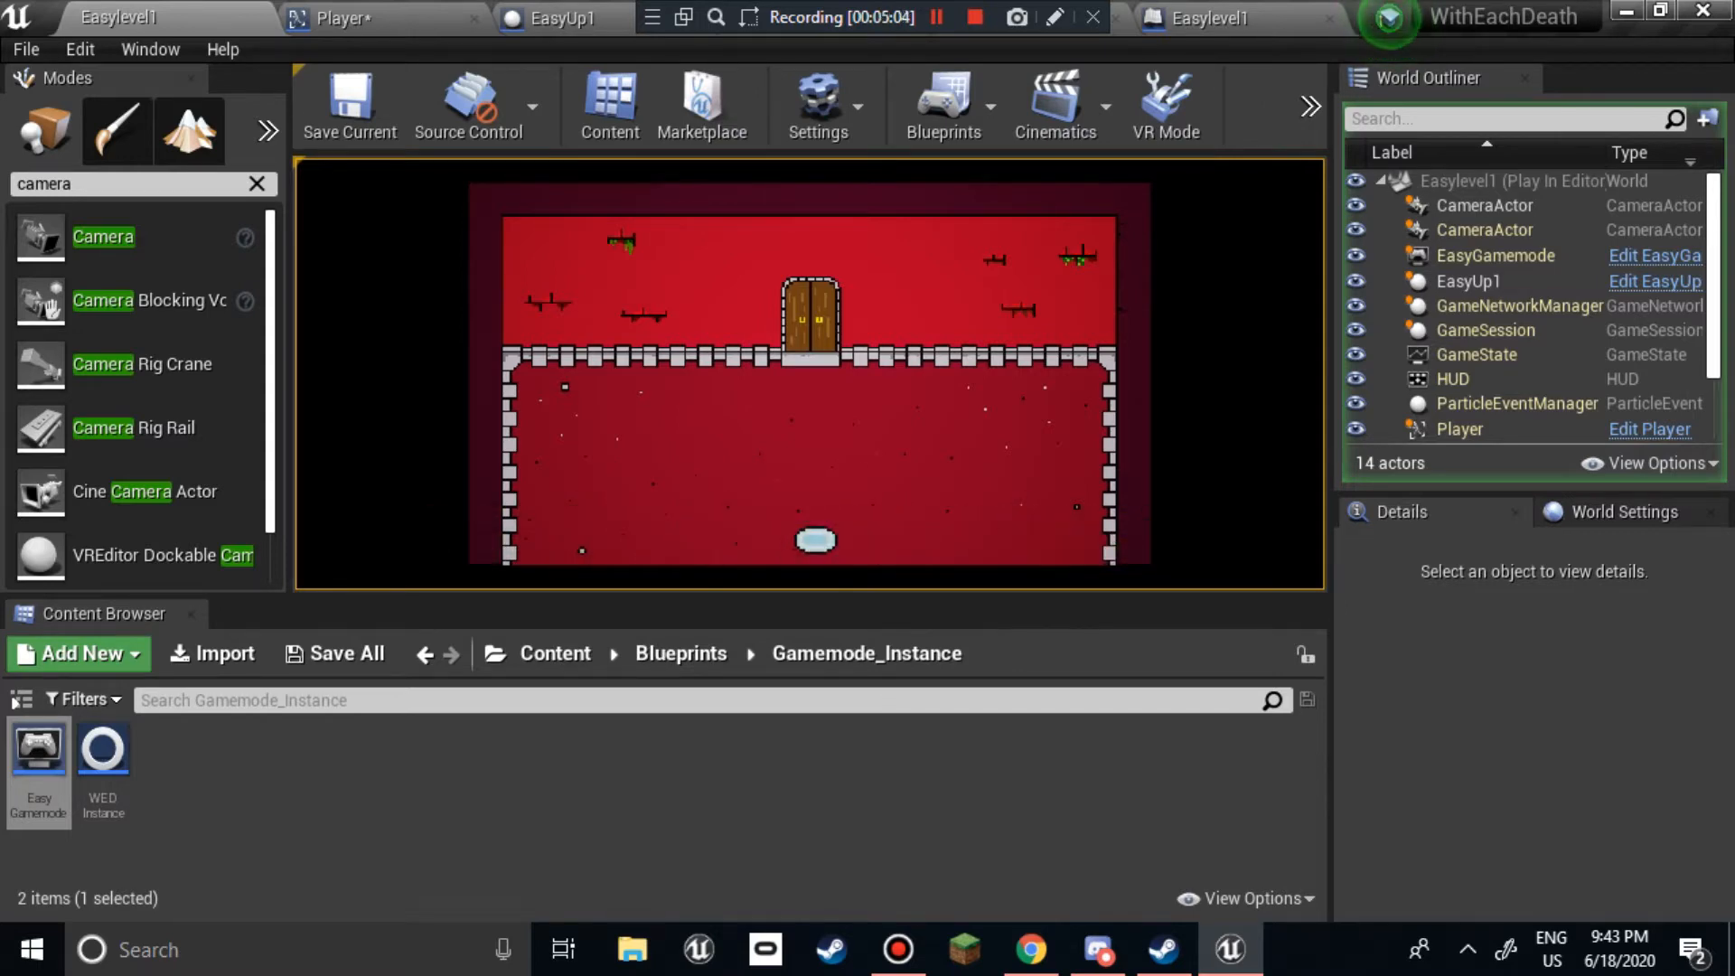
- Cancel saving the Player blueprint, run the game, and choose EASY on the main menu
click(332, 652)
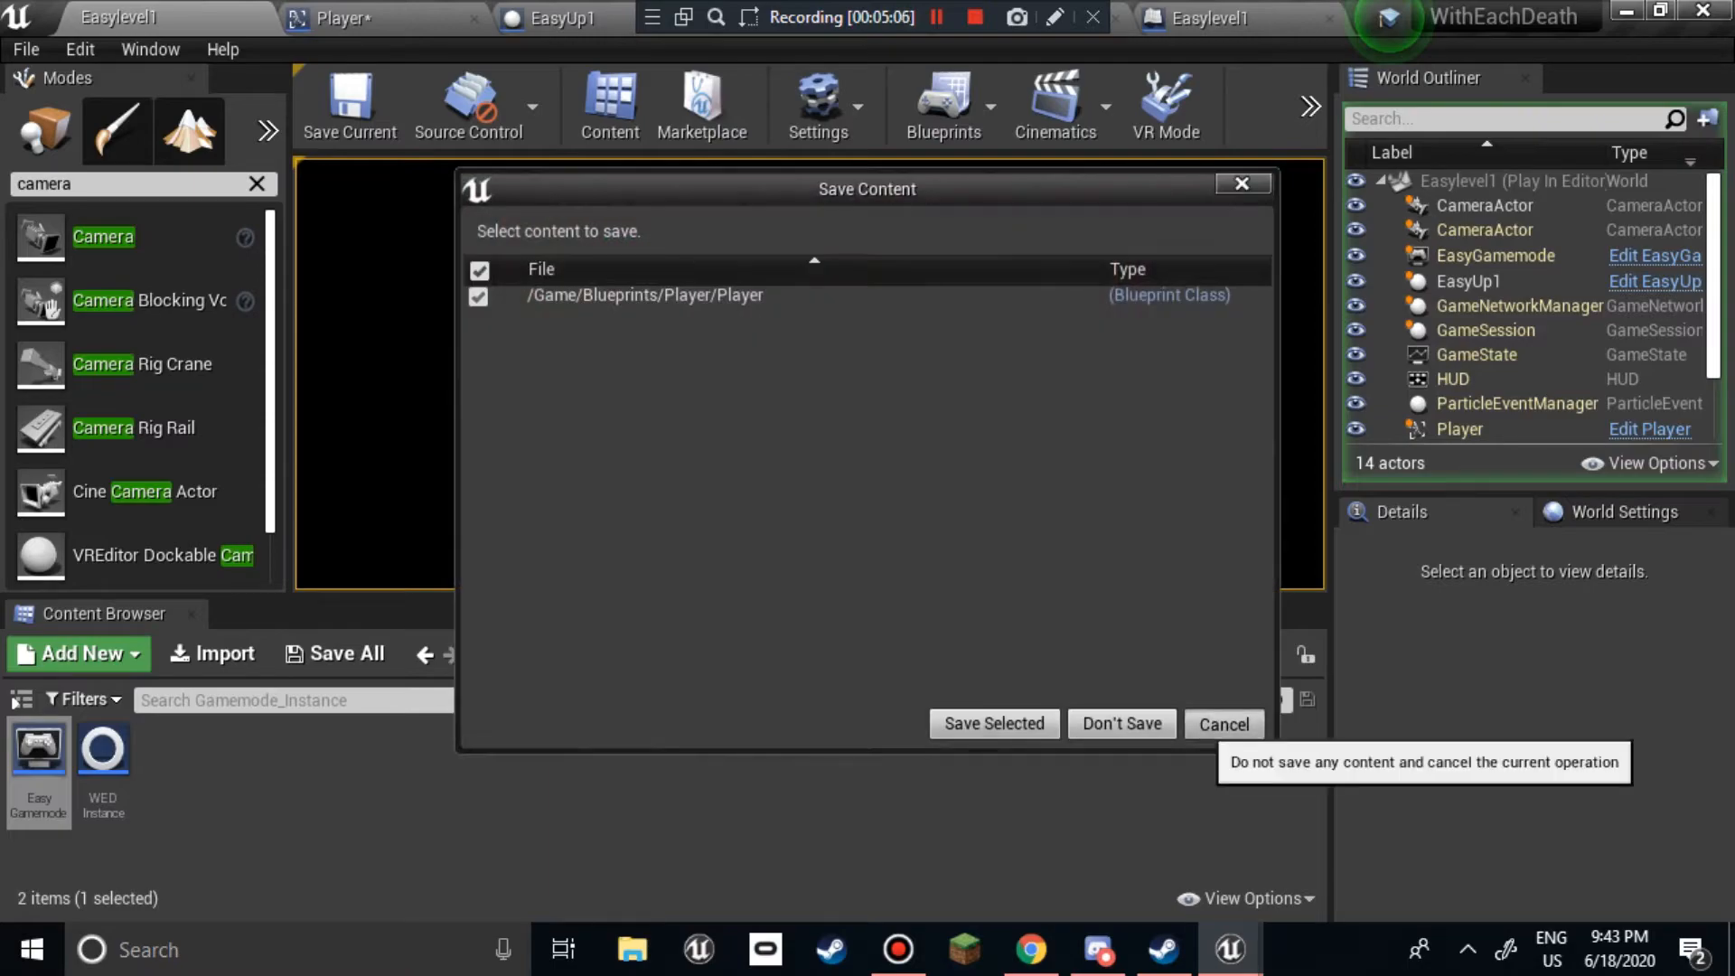
click(1120, 724)
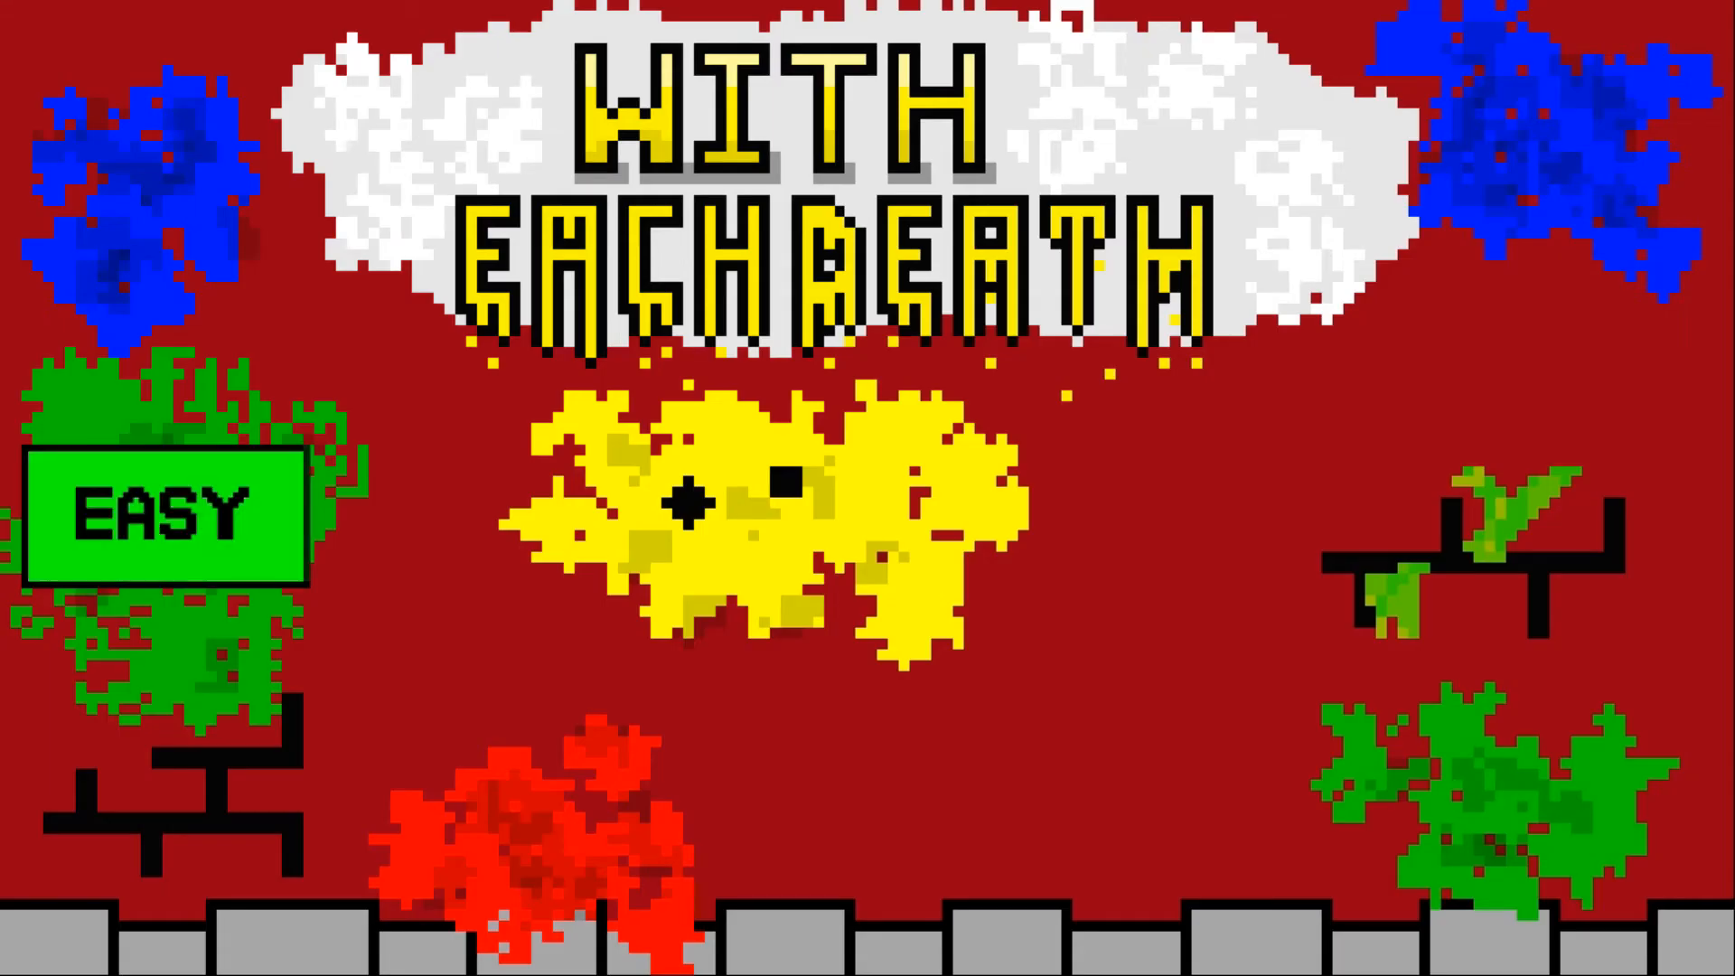
click(169, 511)
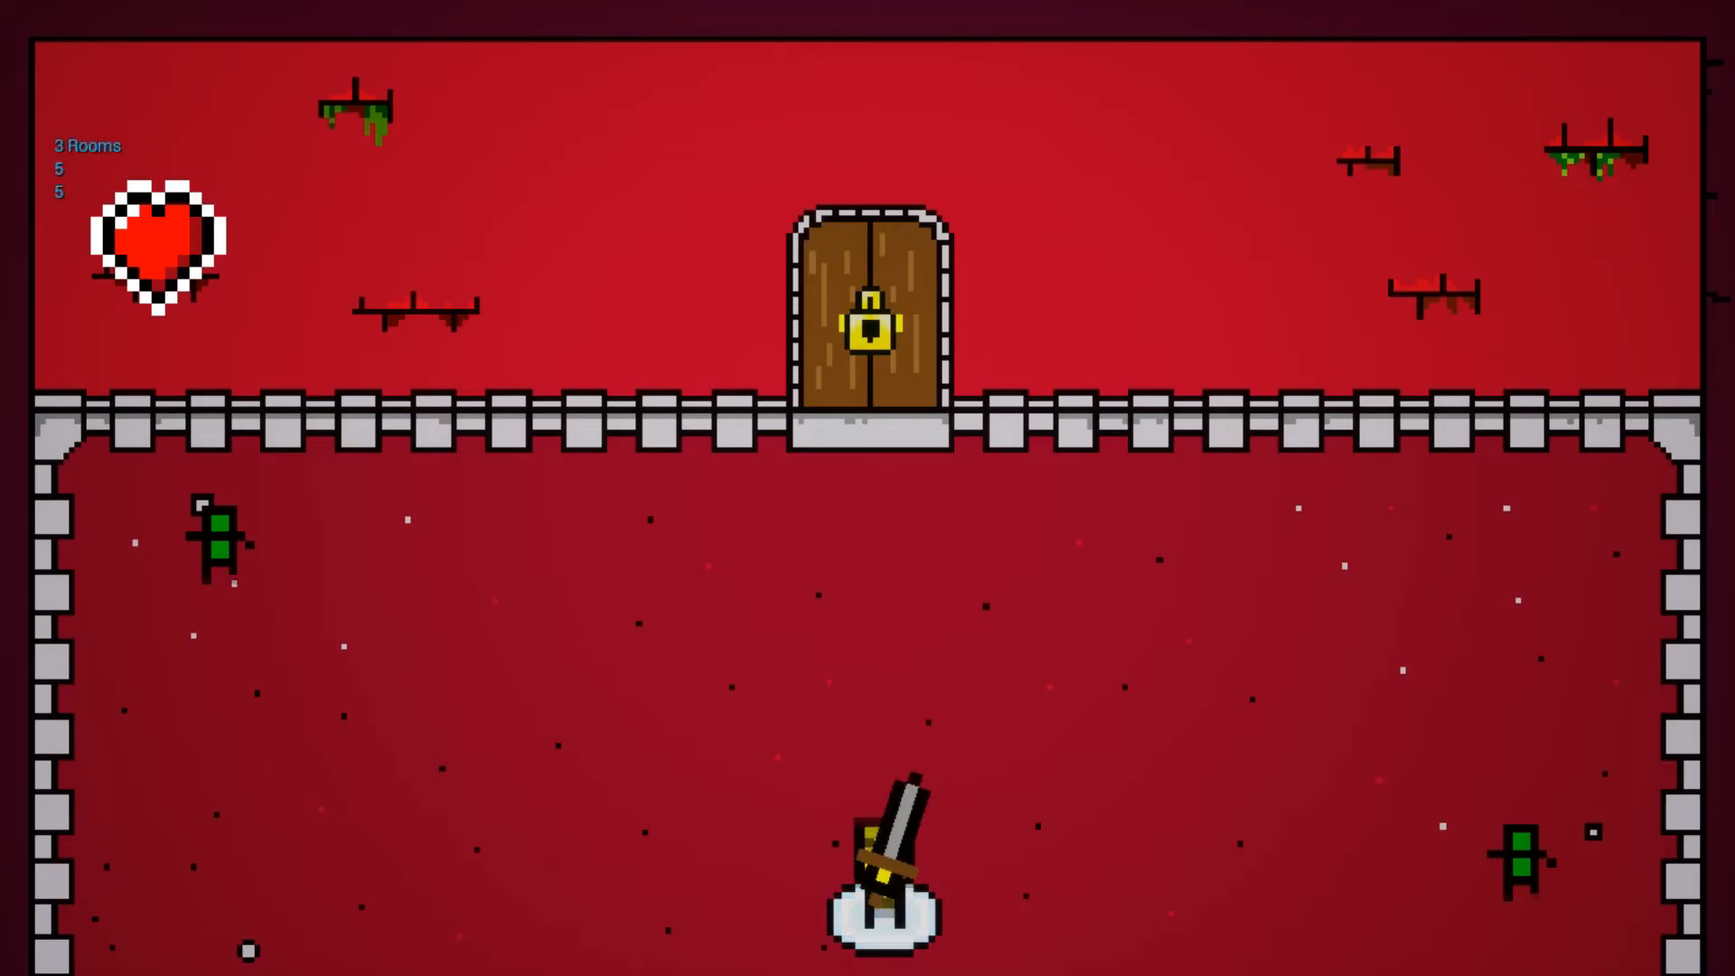